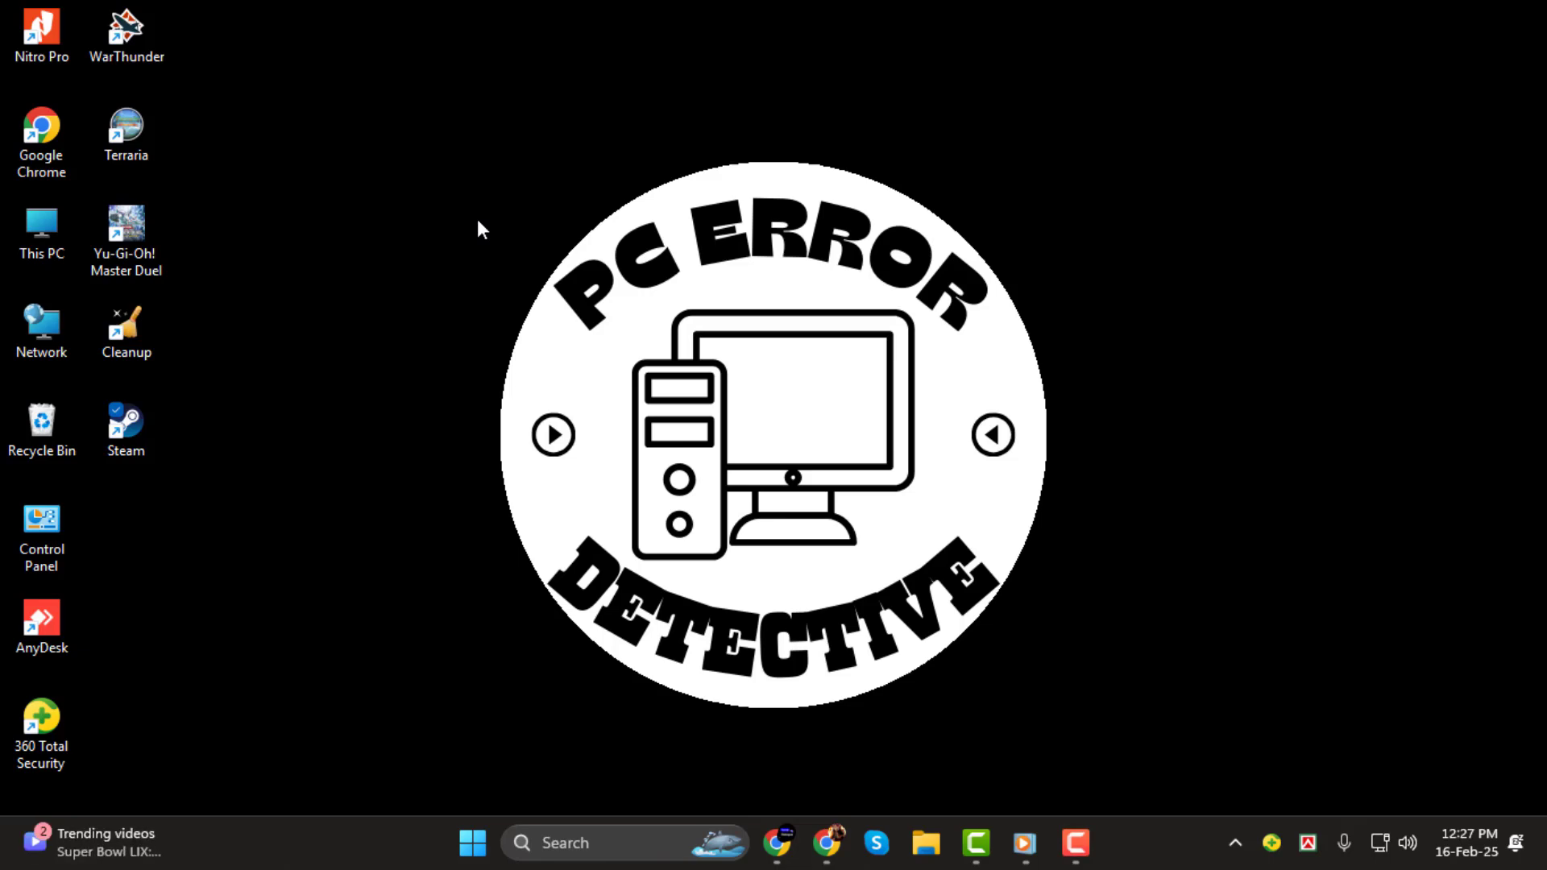
mouse_move(560, 458)
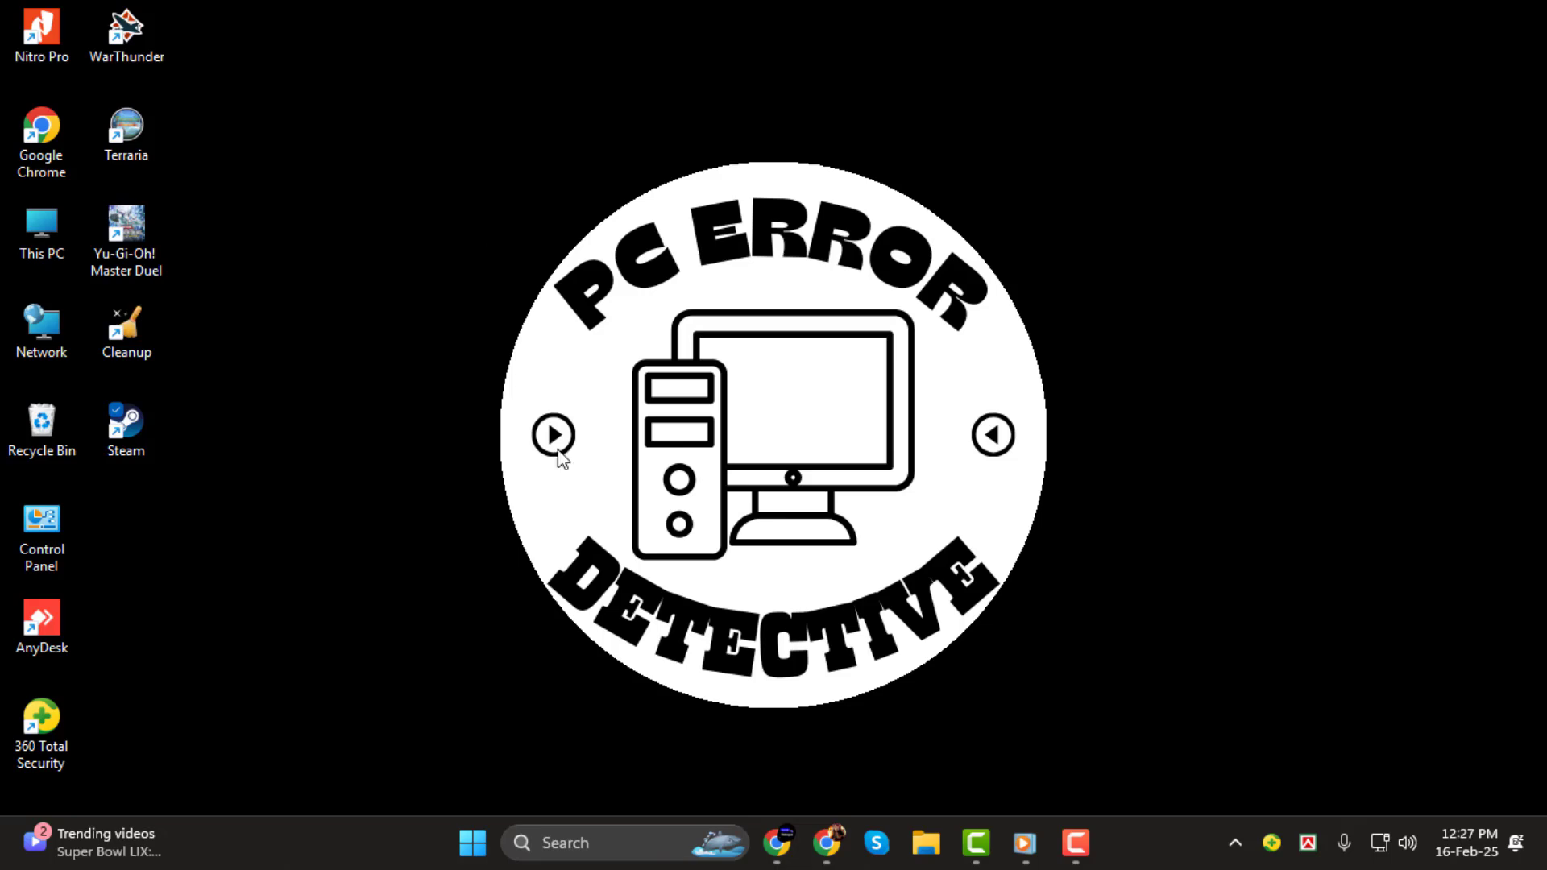
mouse_move(592, 759)
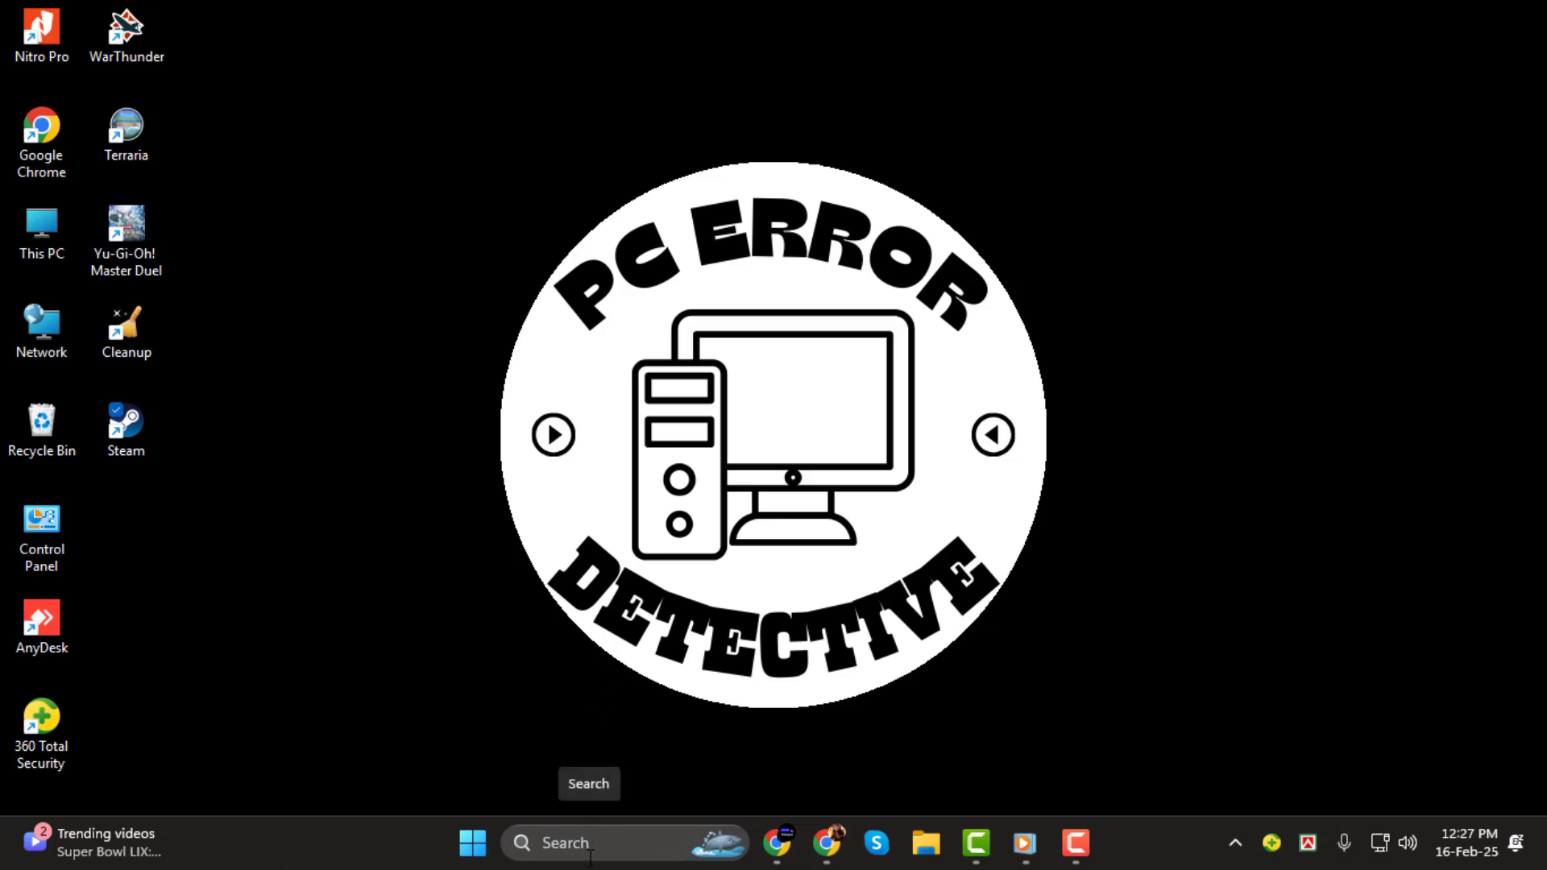
Run Command Prompt as administrator from the Search panel's recent apps.
click(472, 843)
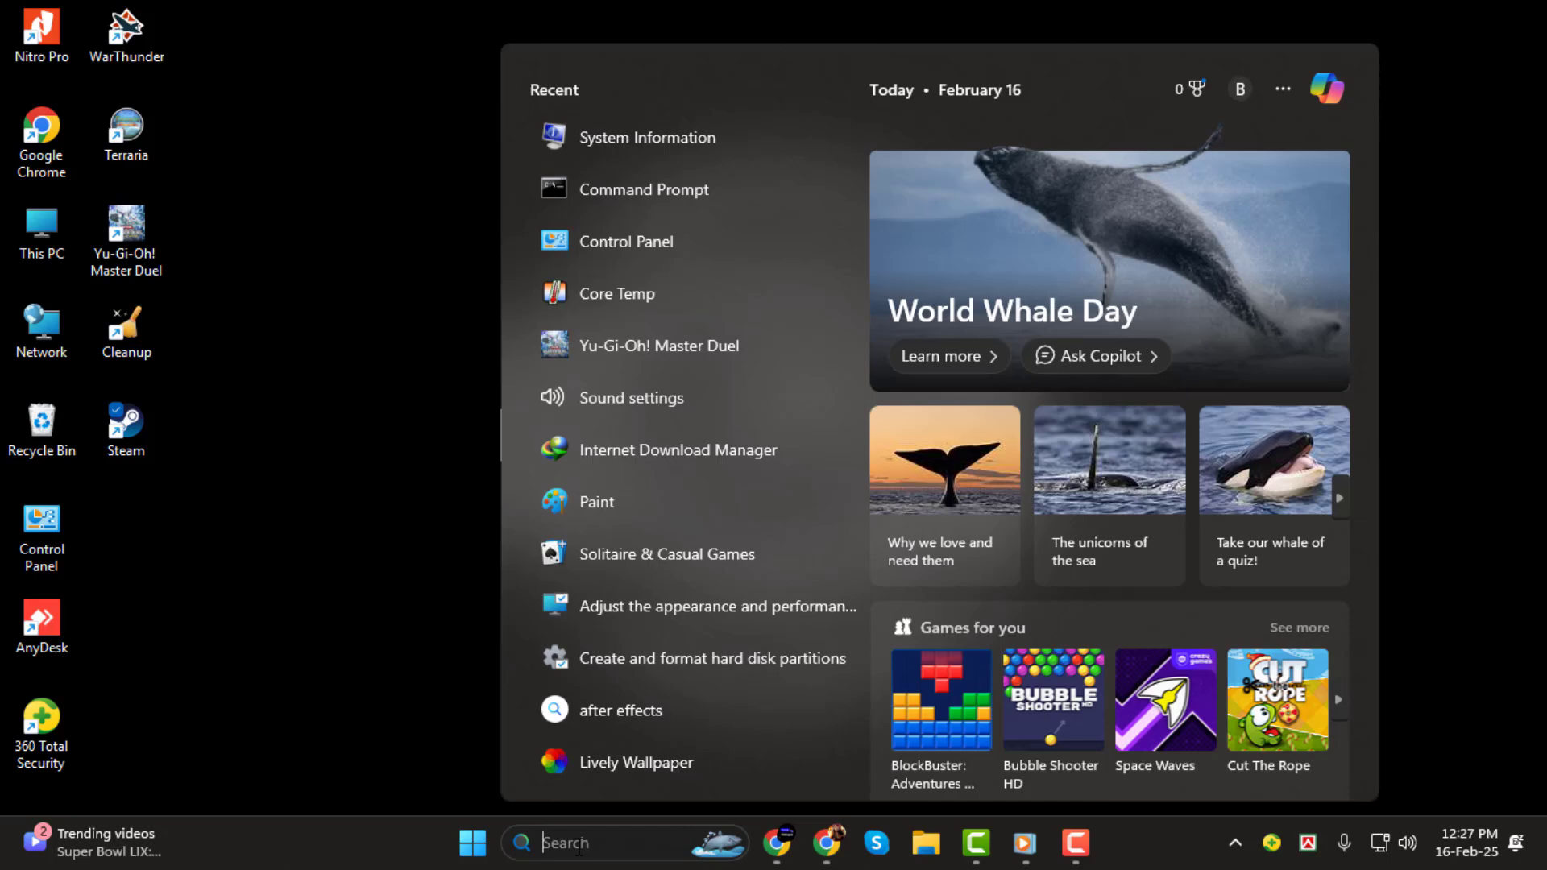
mouse_move(584, 685)
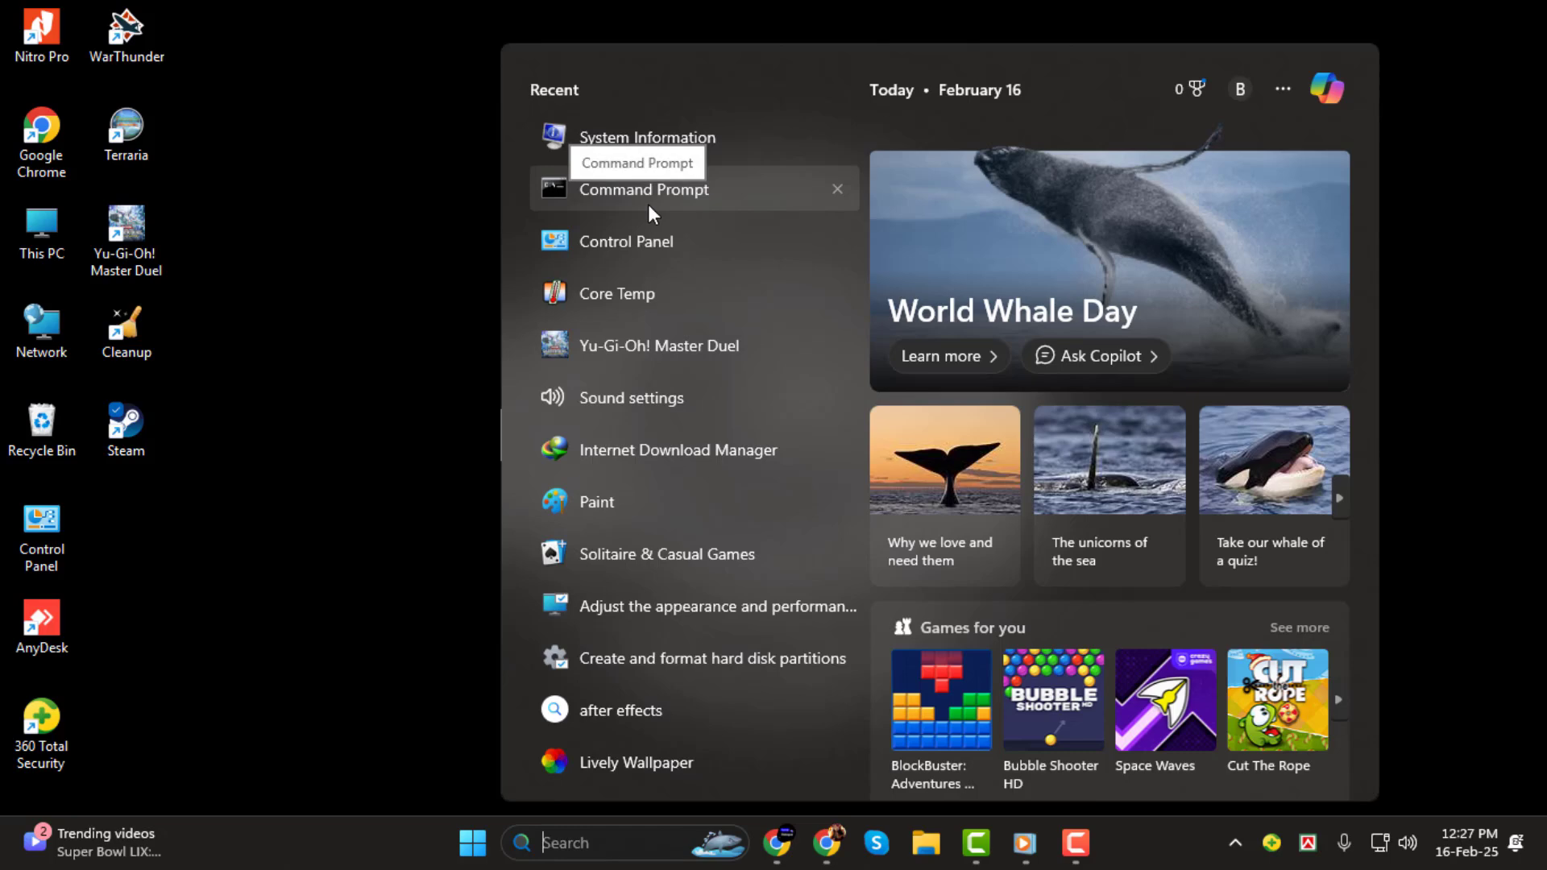
mouse_move(648, 210)
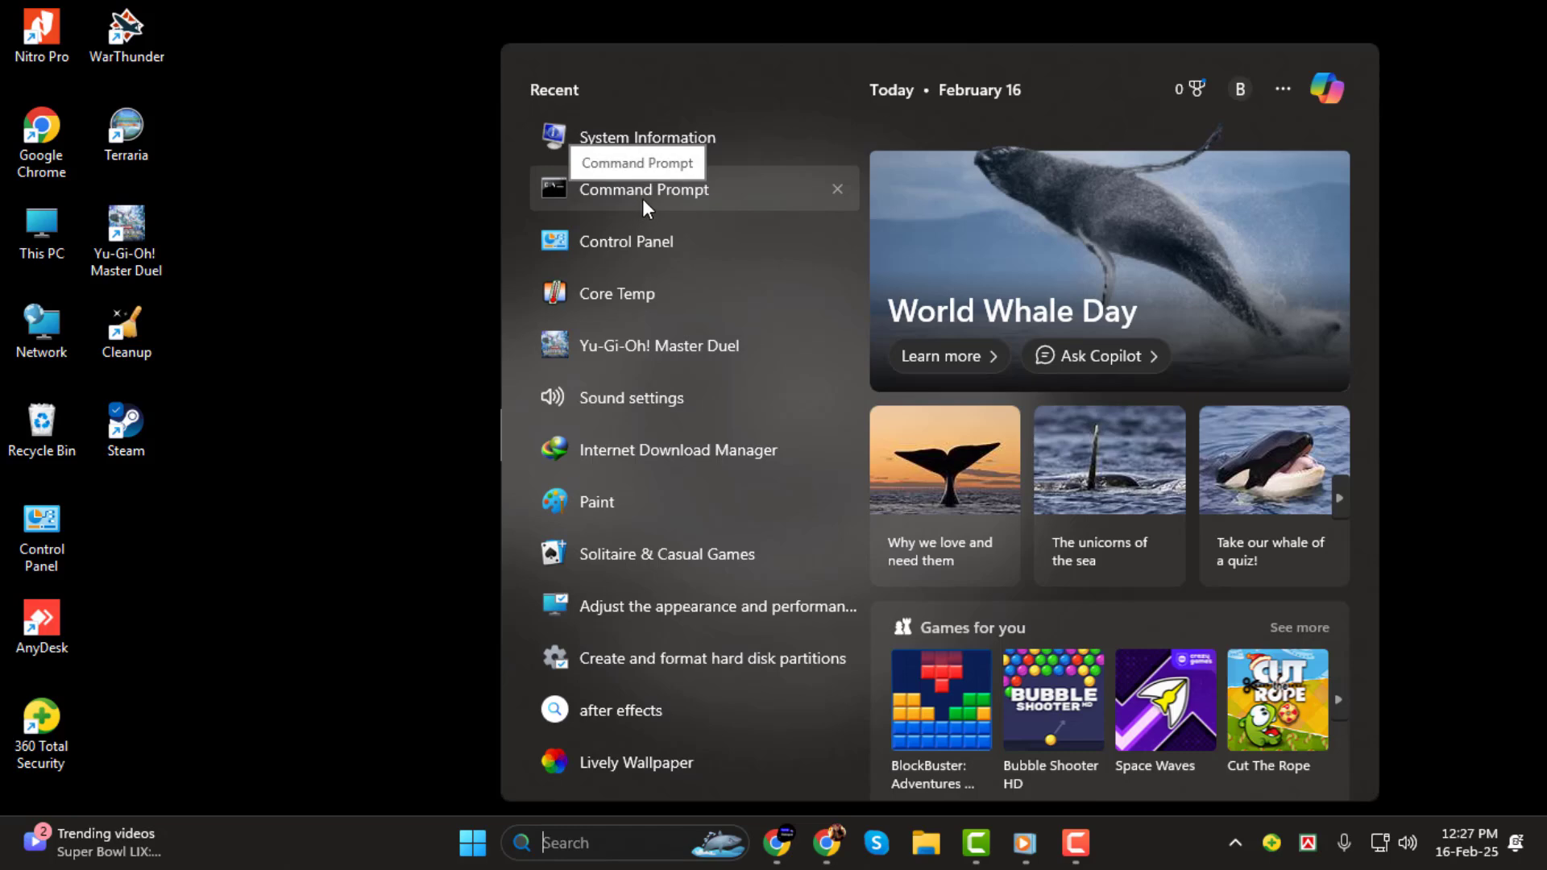
right_click(642, 189)
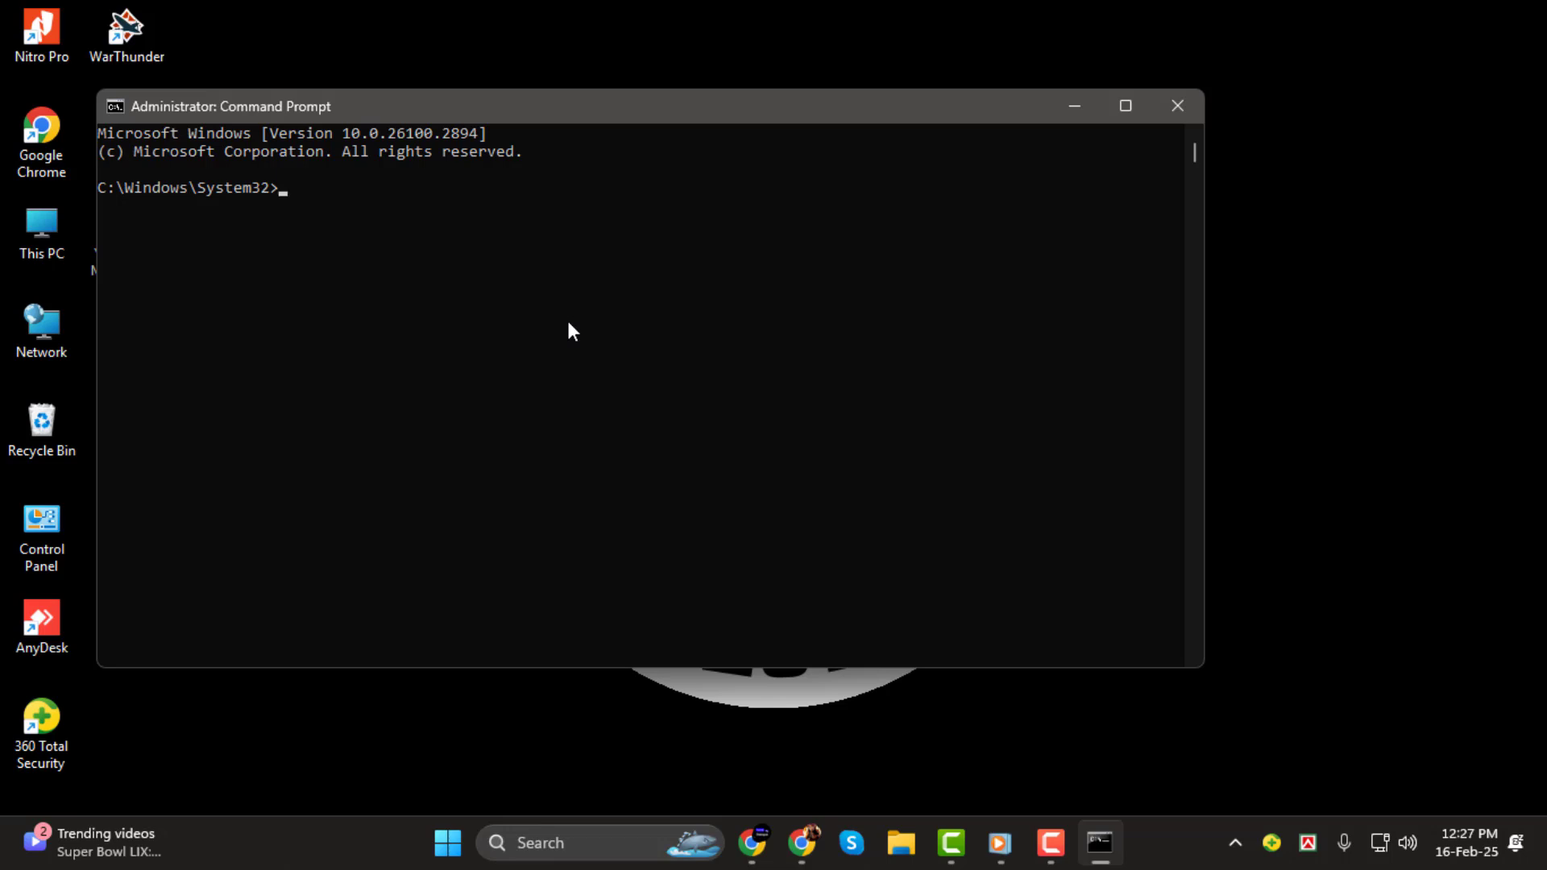
Run the systeminfo command at the System32 prompt.
text(syst)
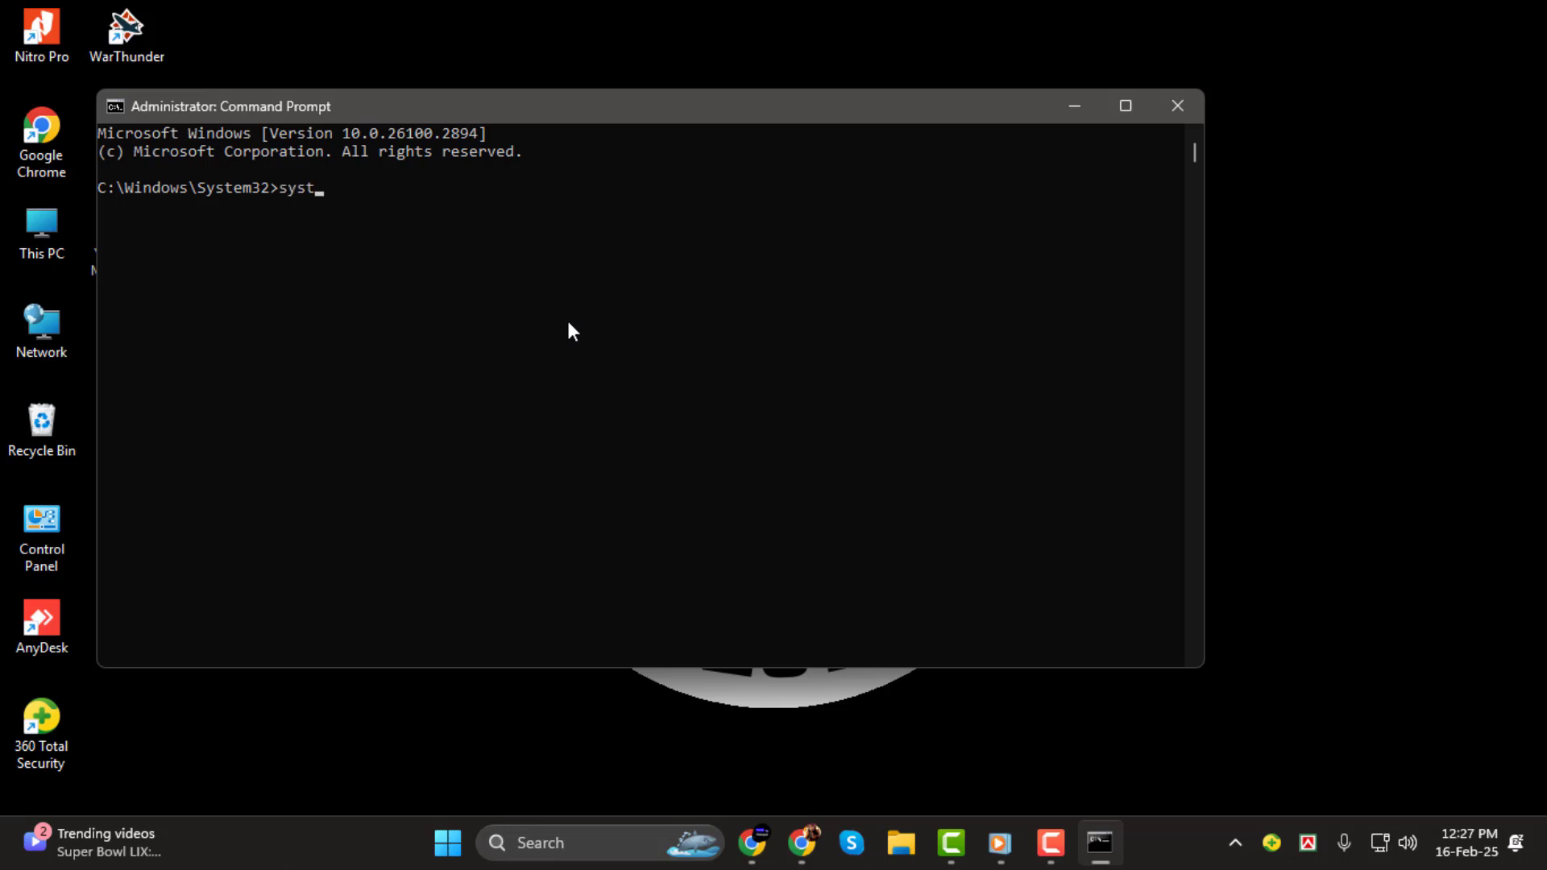
text(em)
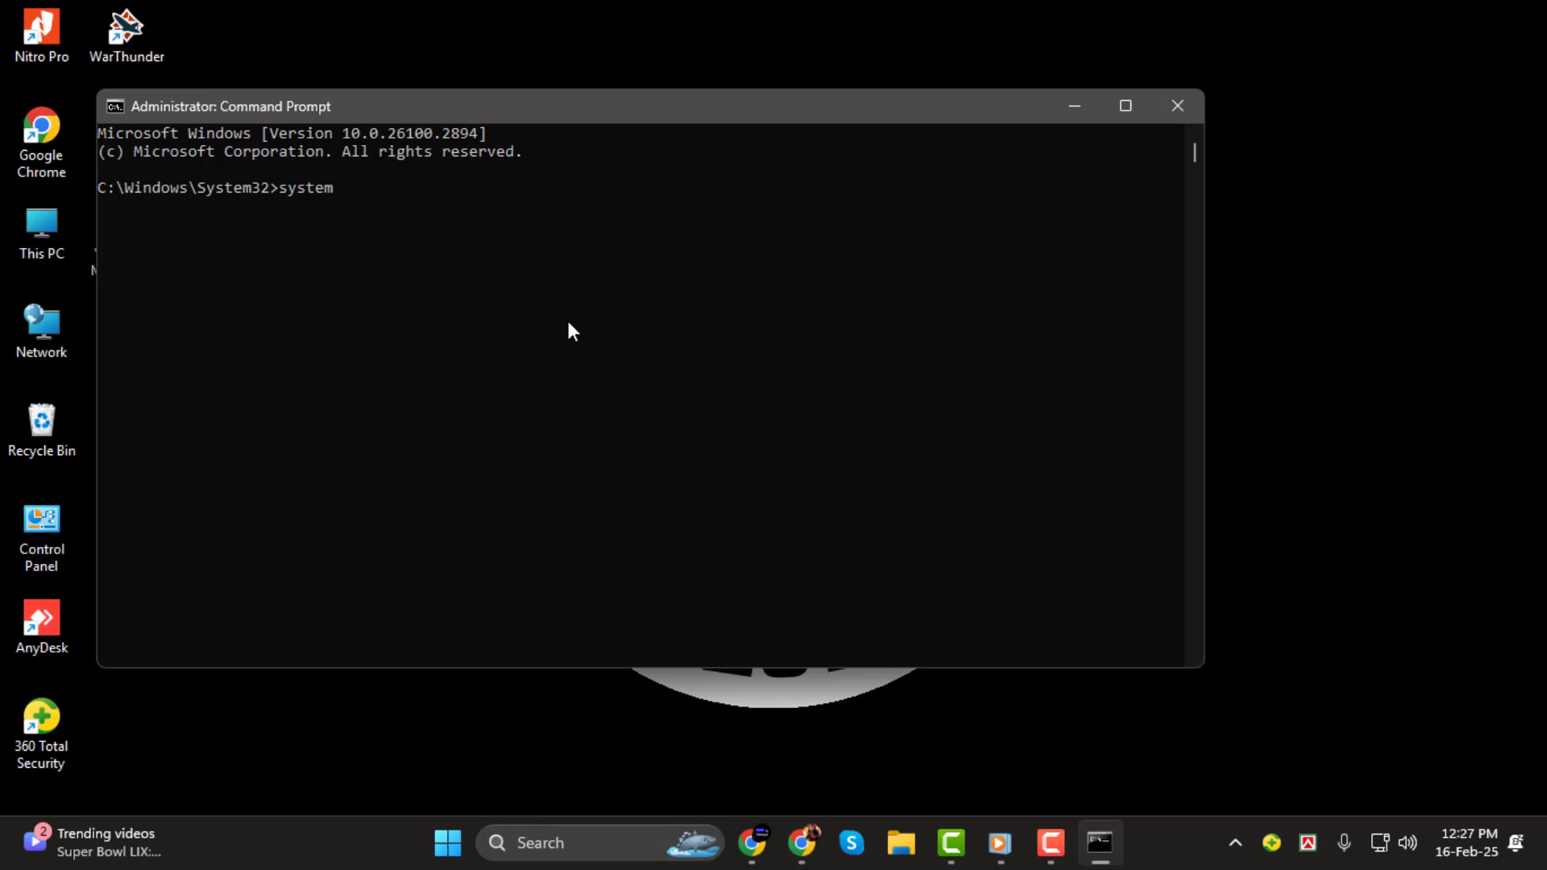
text(info)
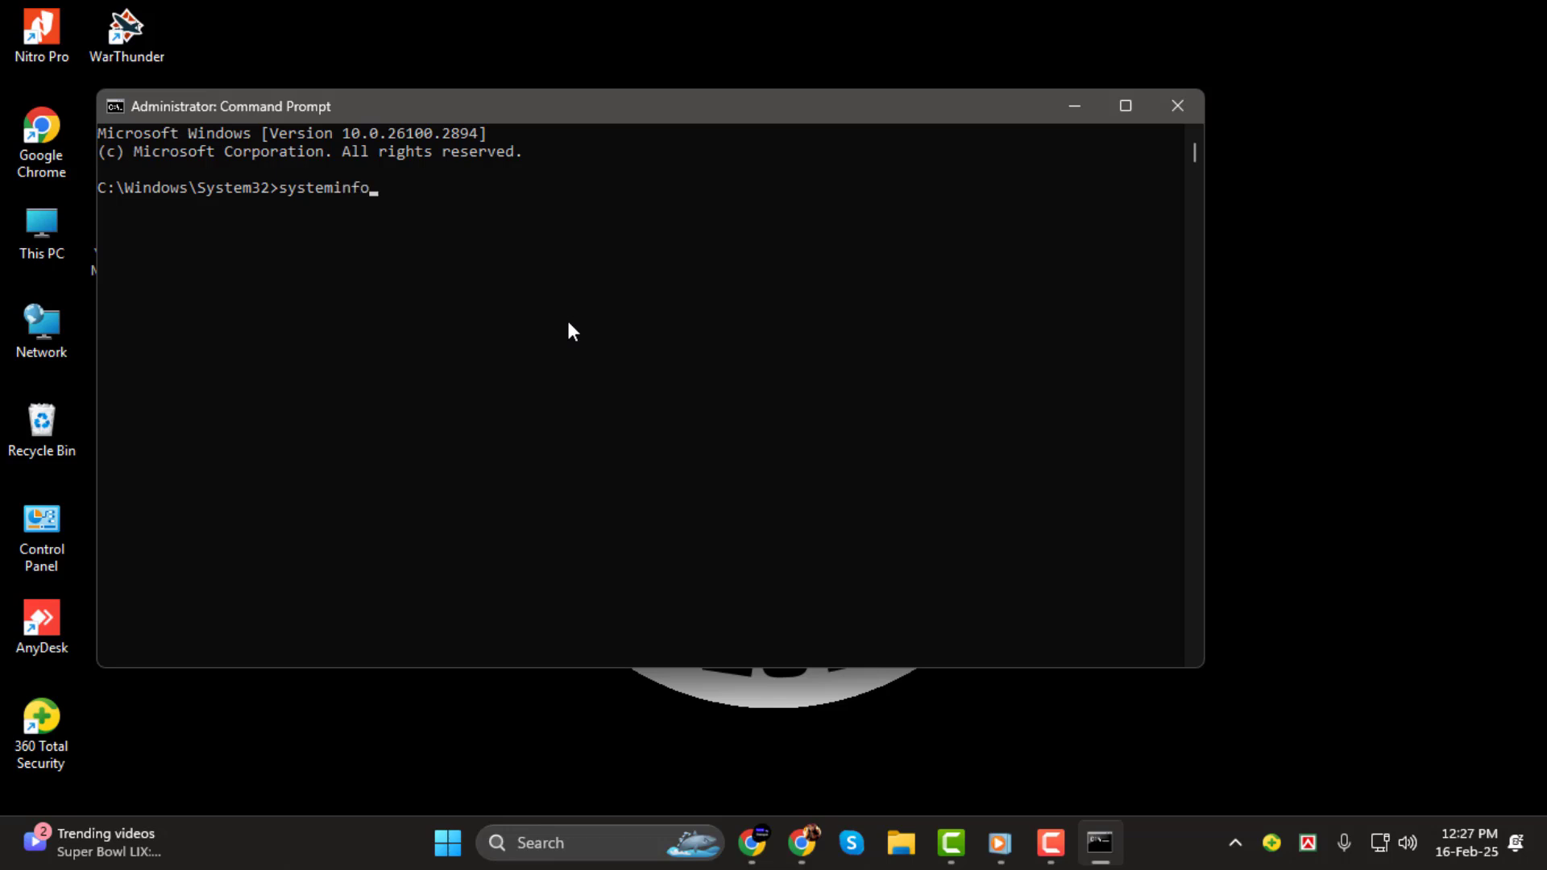
key(enter)
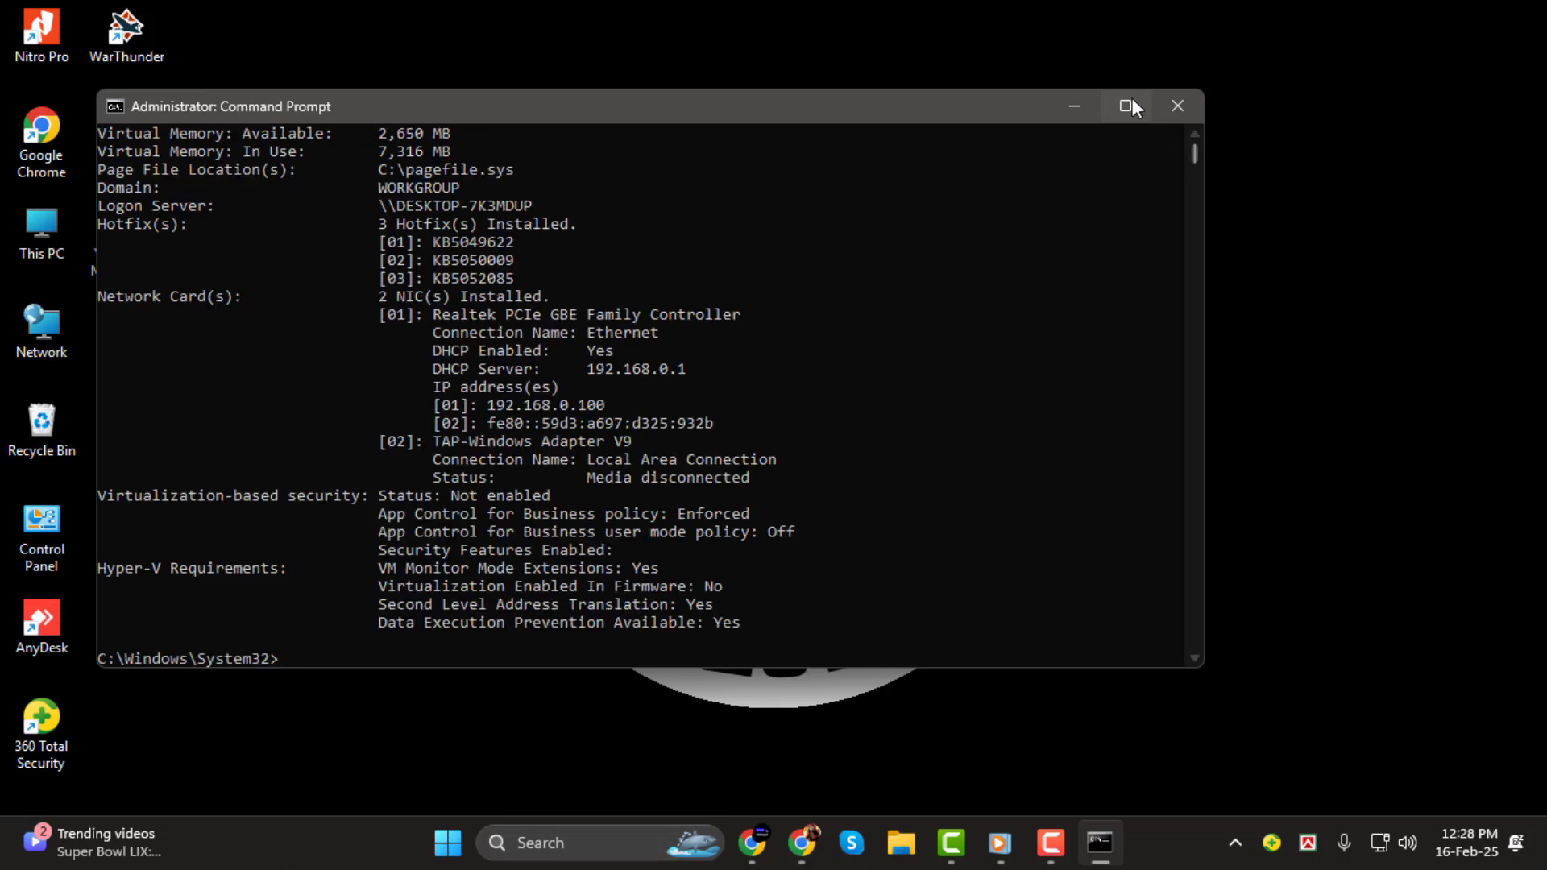
Maximize the administrator Command Prompt window showing the systeminfo report.
click(1129, 106)
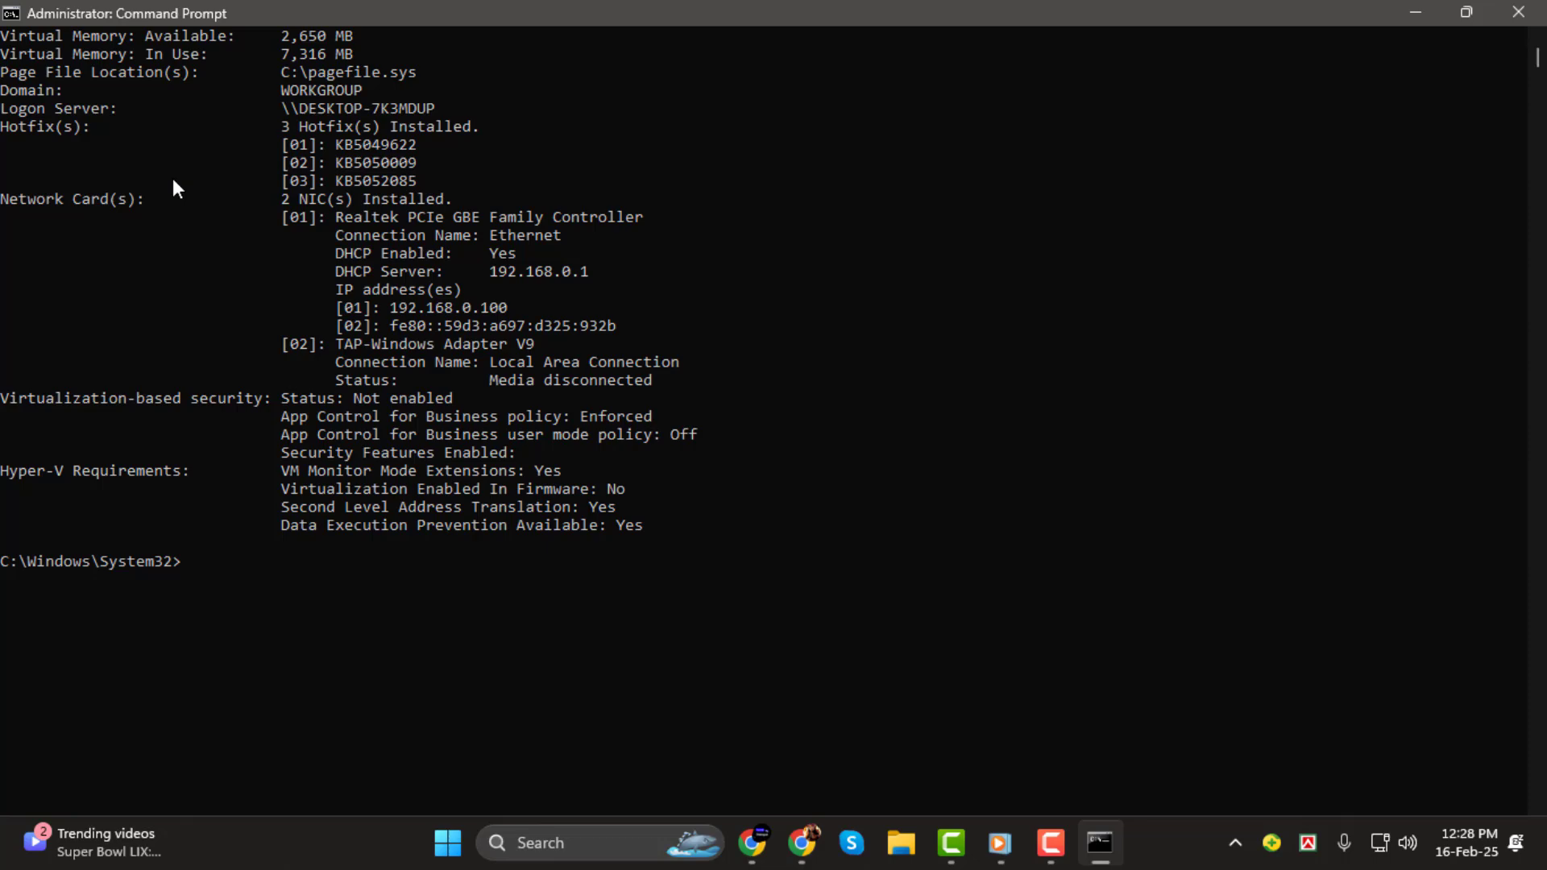